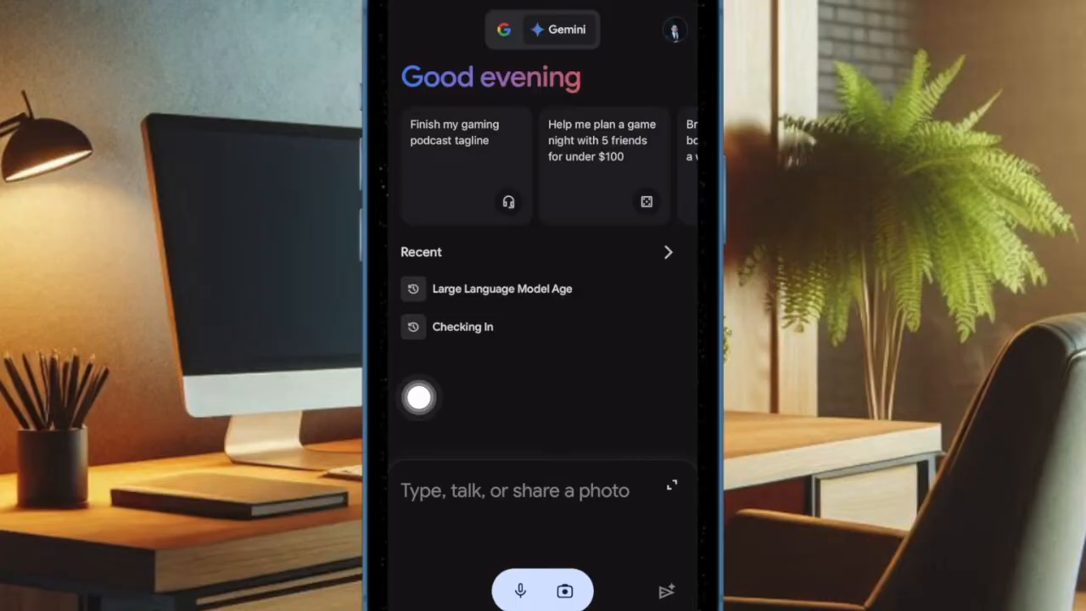
- Ask Gemini 'What is ios' in the prompt field
{"action": "left_click", "coordinate": [514, 491]}
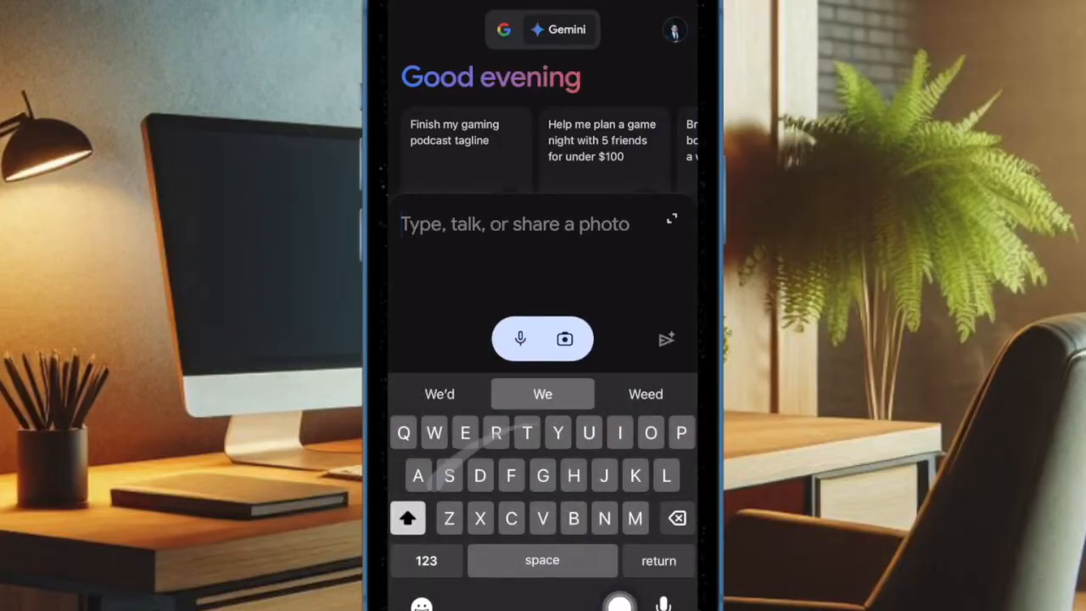
{"action": "type", "text": "What is"}
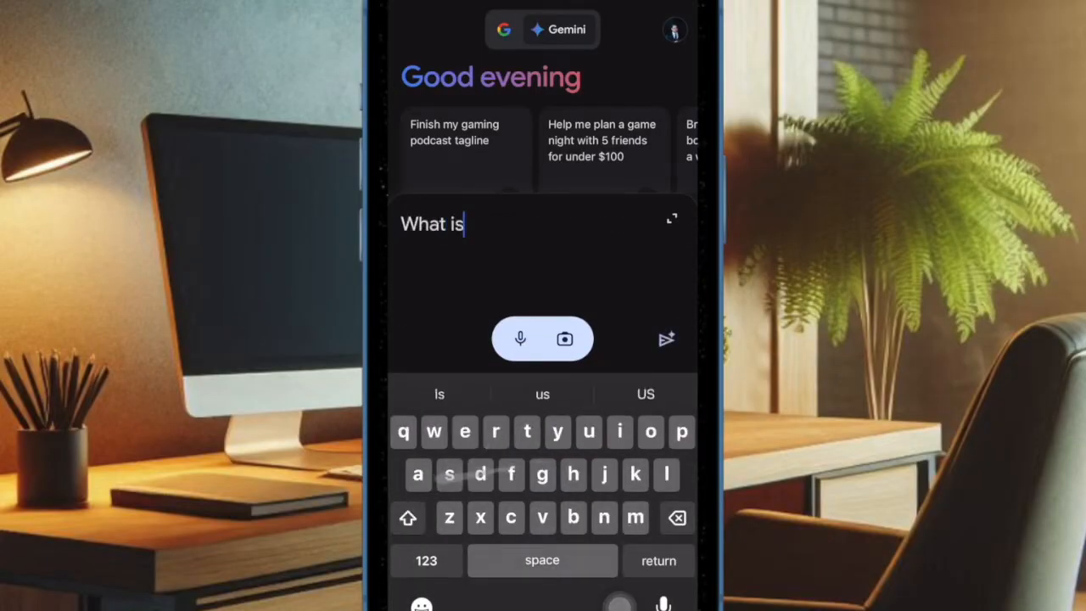
{"action": "type", "text": "ios"}
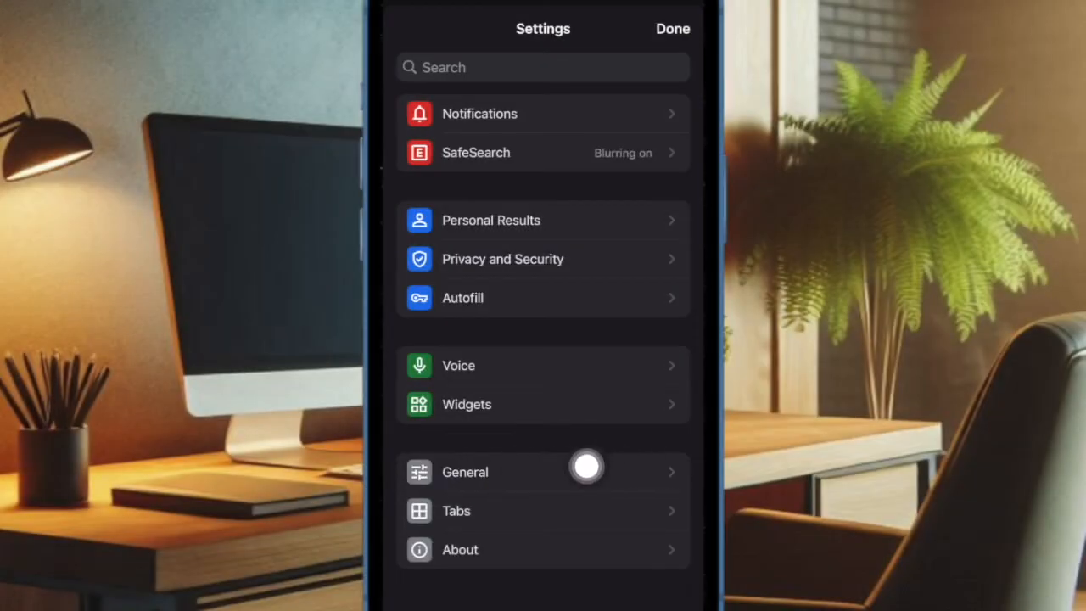
- Go to the General section of the Google app settings
{"action": "left_click", "coordinate": [587, 472]}
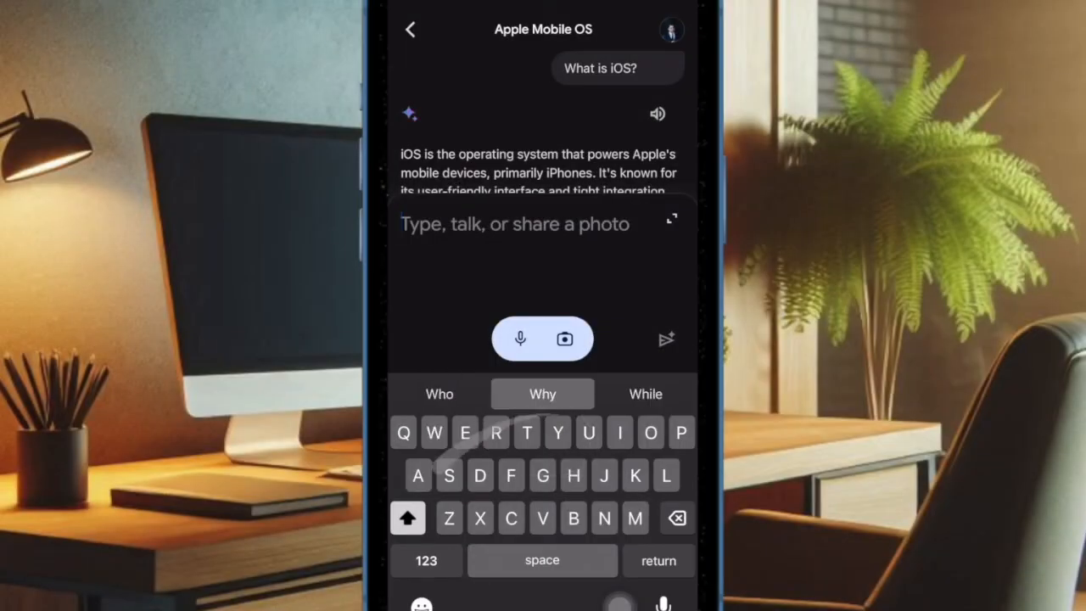
- Ask Gemini 'What is iPhone?' then begin a follow-up starting 'Scratch is'
{"action": "type", "text": "What is"}
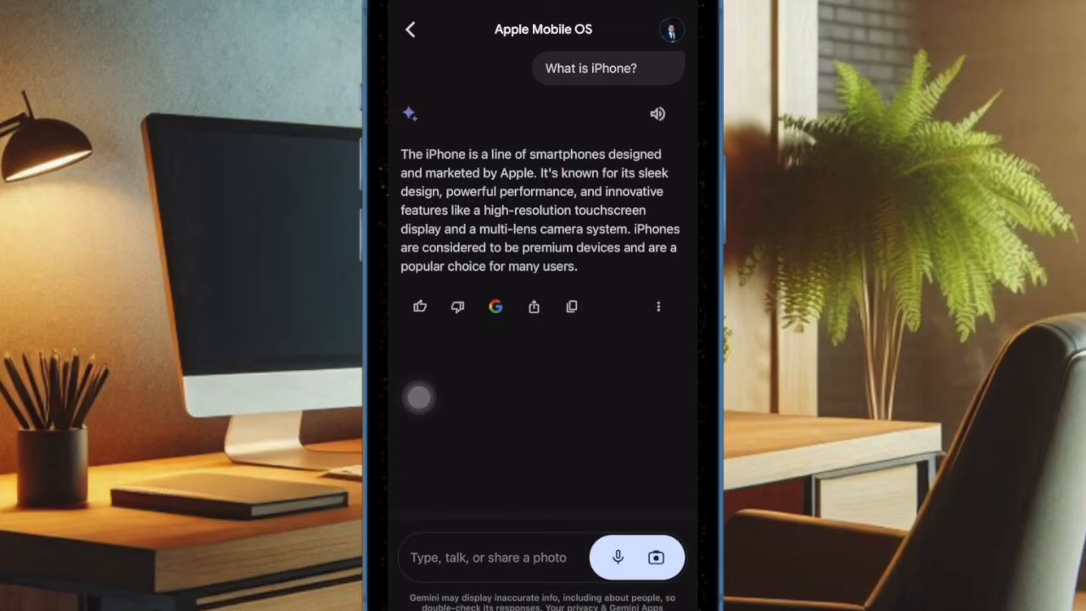
{"action": "left_click", "coordinate": [483, 556]}
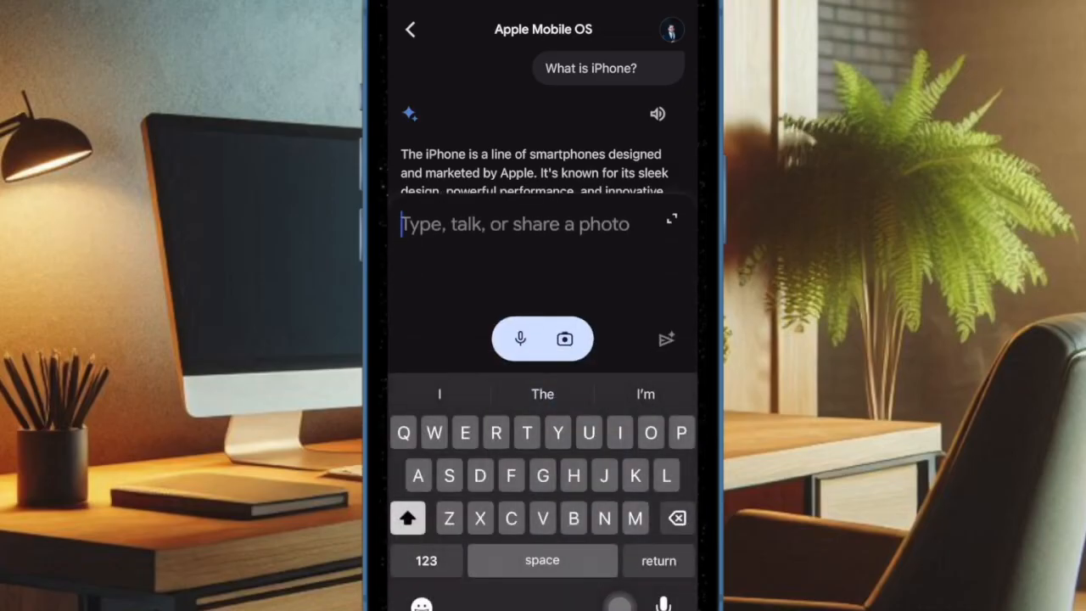
{"action": "type", "text": "Scratch is"}
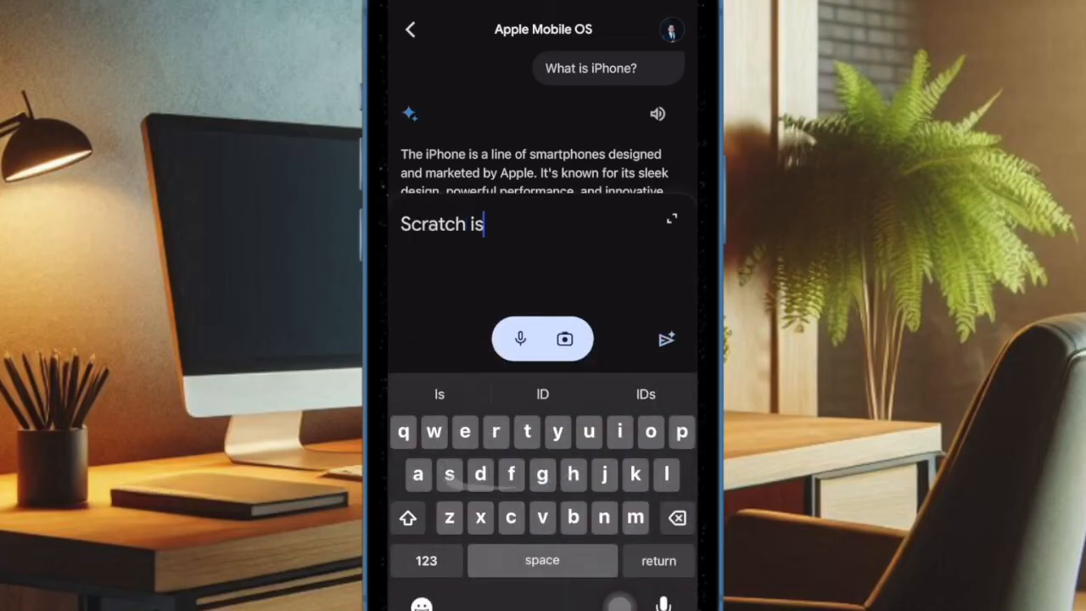